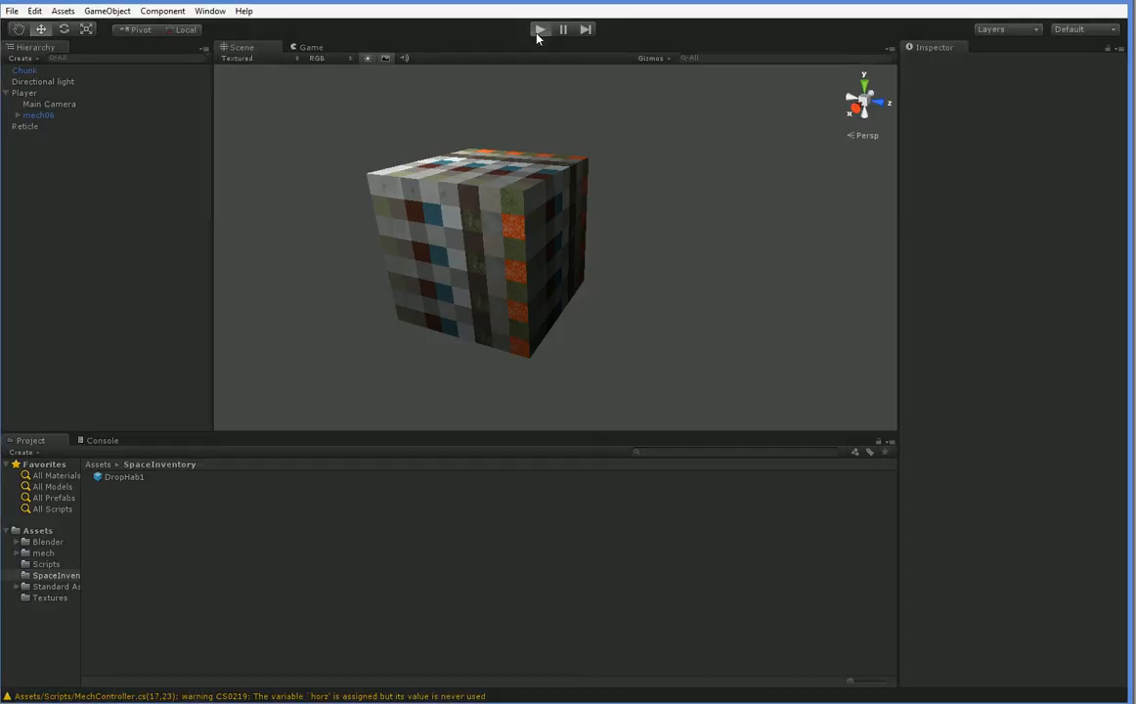
# - Briefly run play mode, then start a new line below selectedInventory in PlayerIO.cs
pyautogui.click(540, 29)
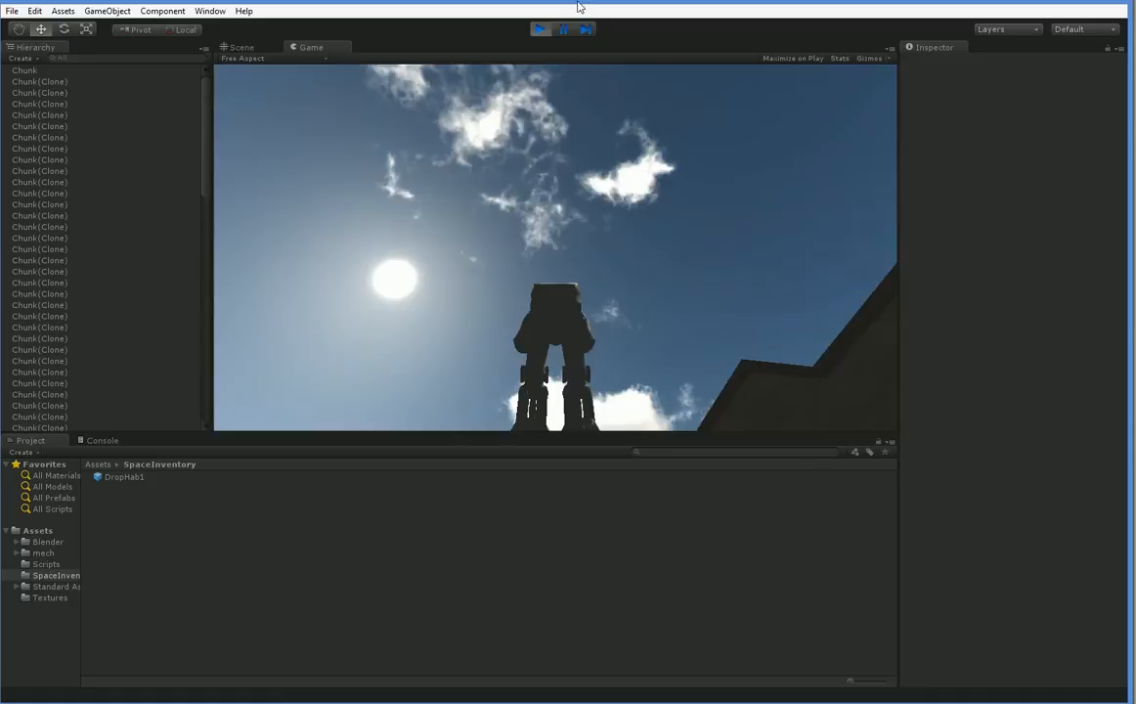
pyautogui.click(539, 29)
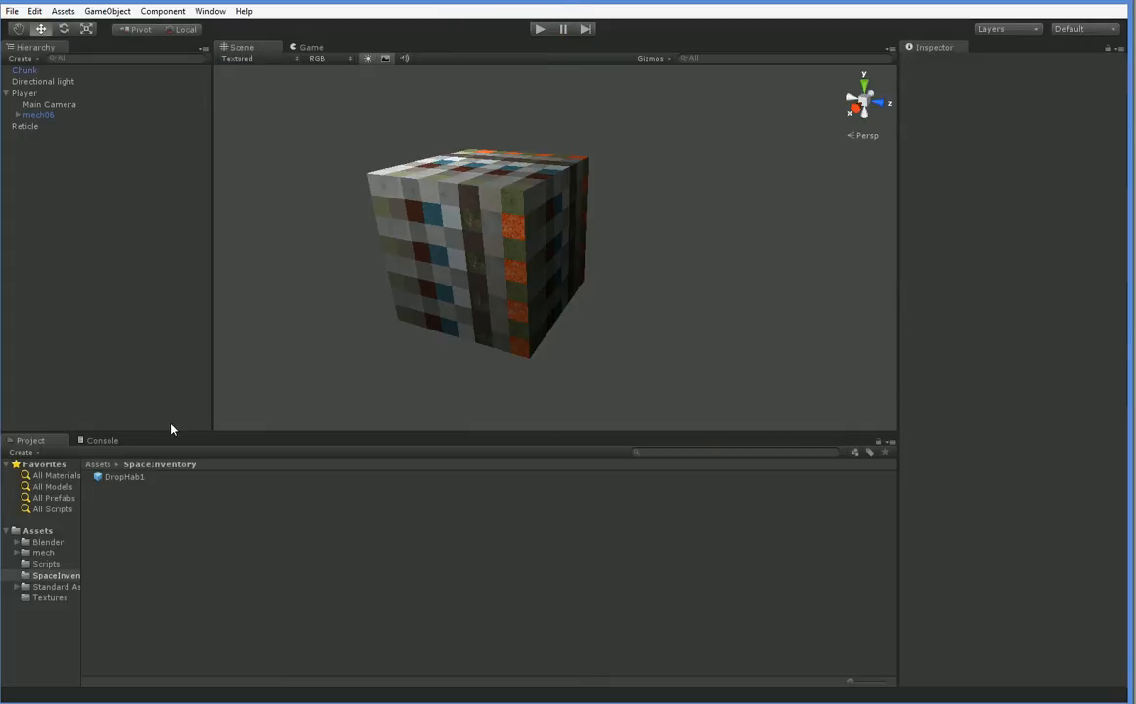
pyautogui.click(125, 477)
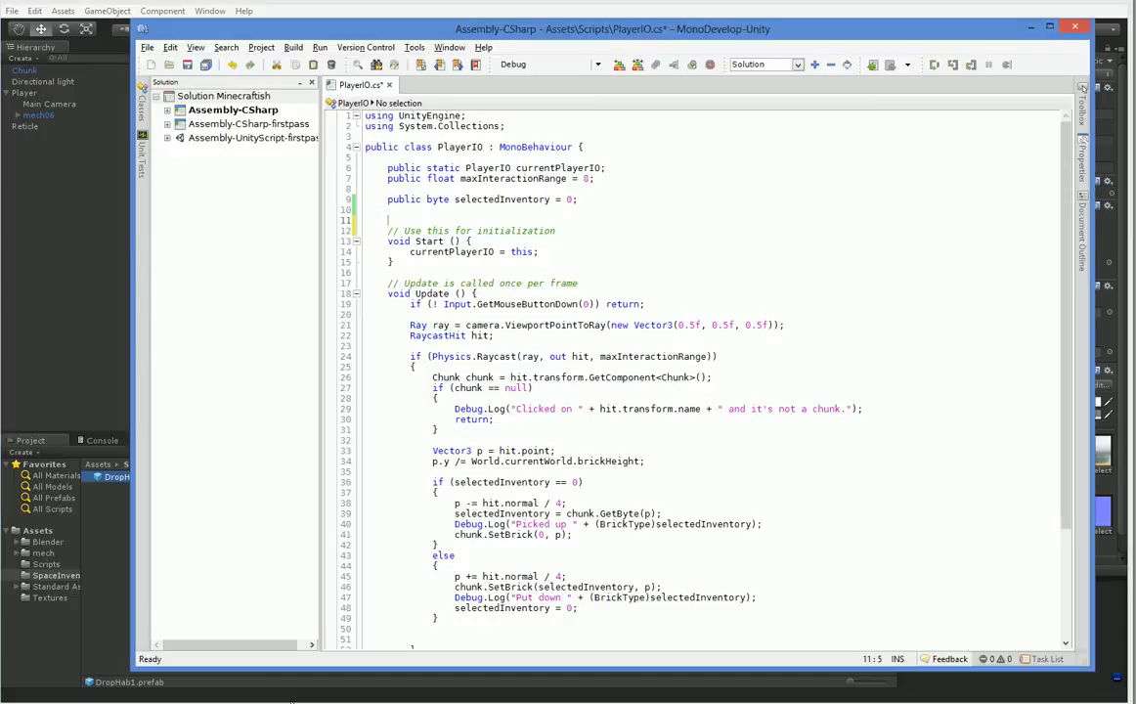
pyautogui.click(579, 199)
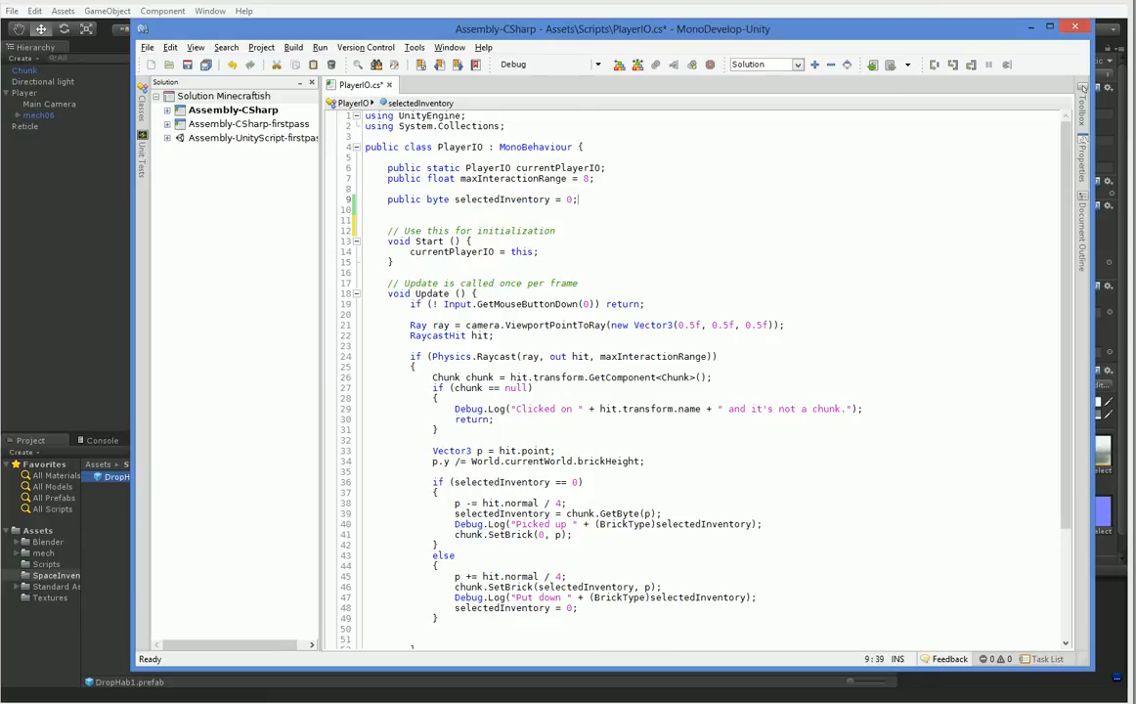
# - Declare a public GameObject orbital inventory field for the satellite/orbit inventory
pyautogui.write('publi')
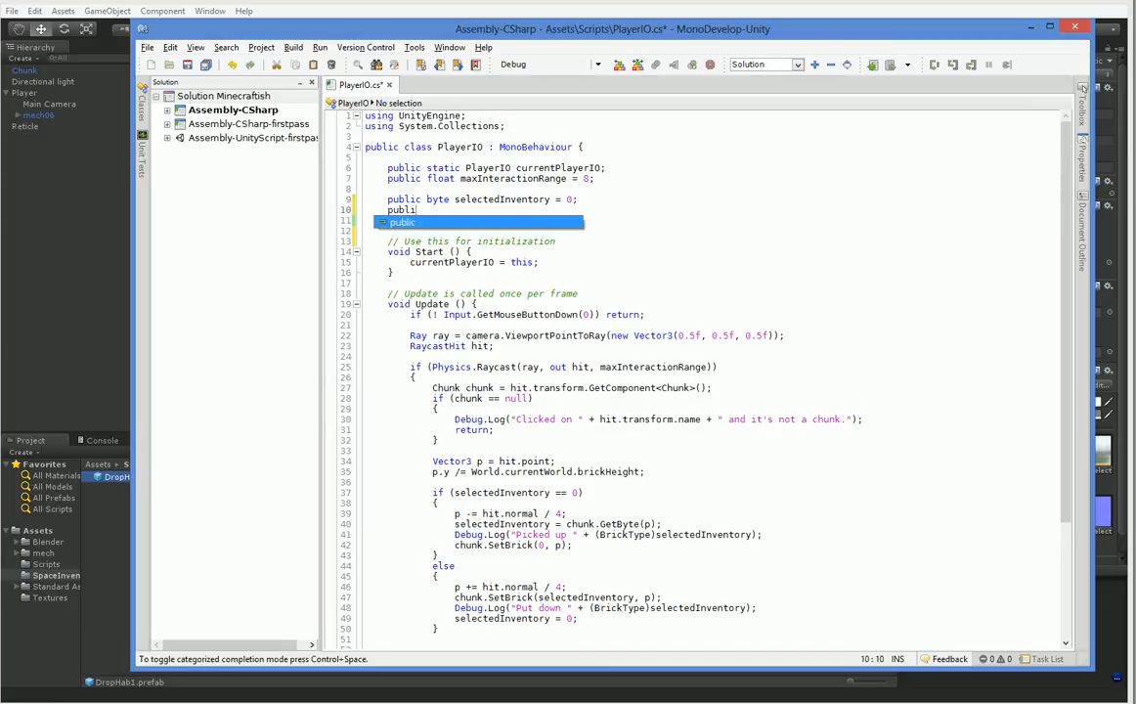
pyautogui.write('GameObject')
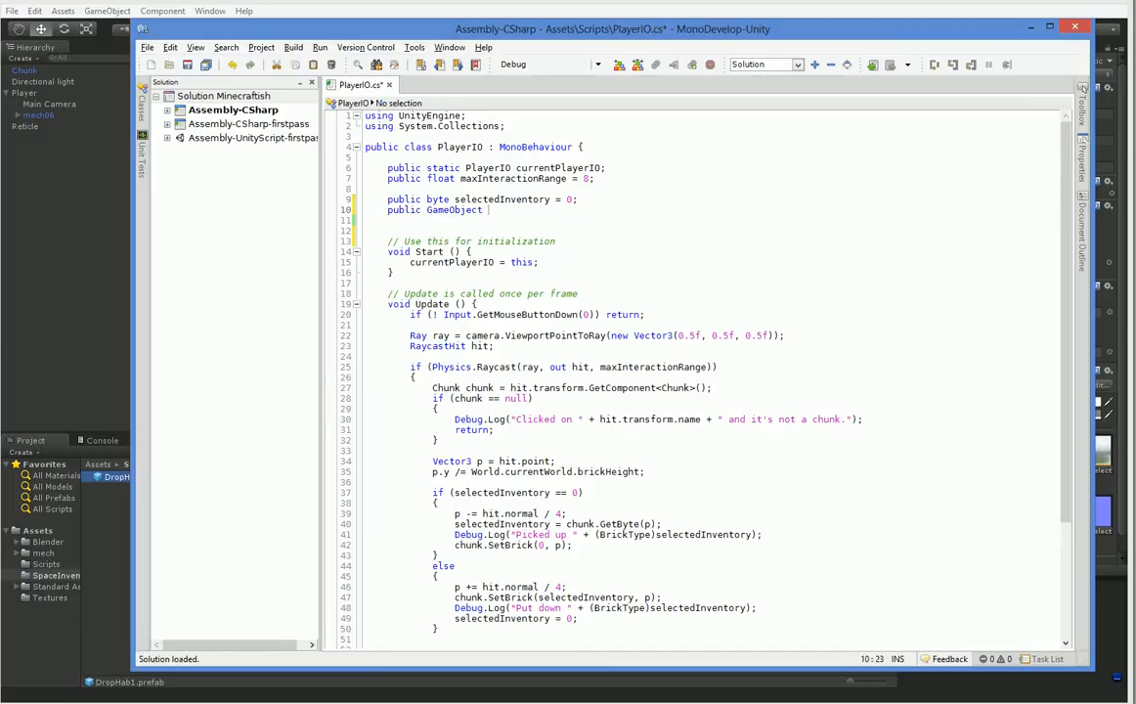
pyautogui.write('satelliteInveot')
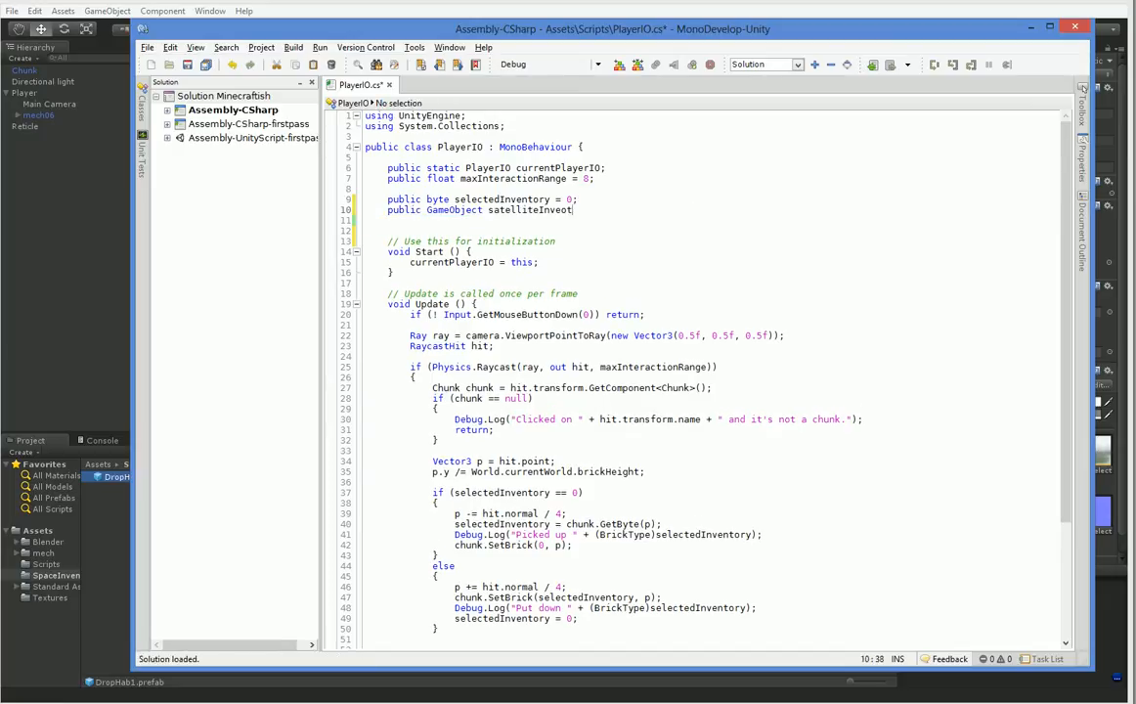
pyautogui.write('orbit')
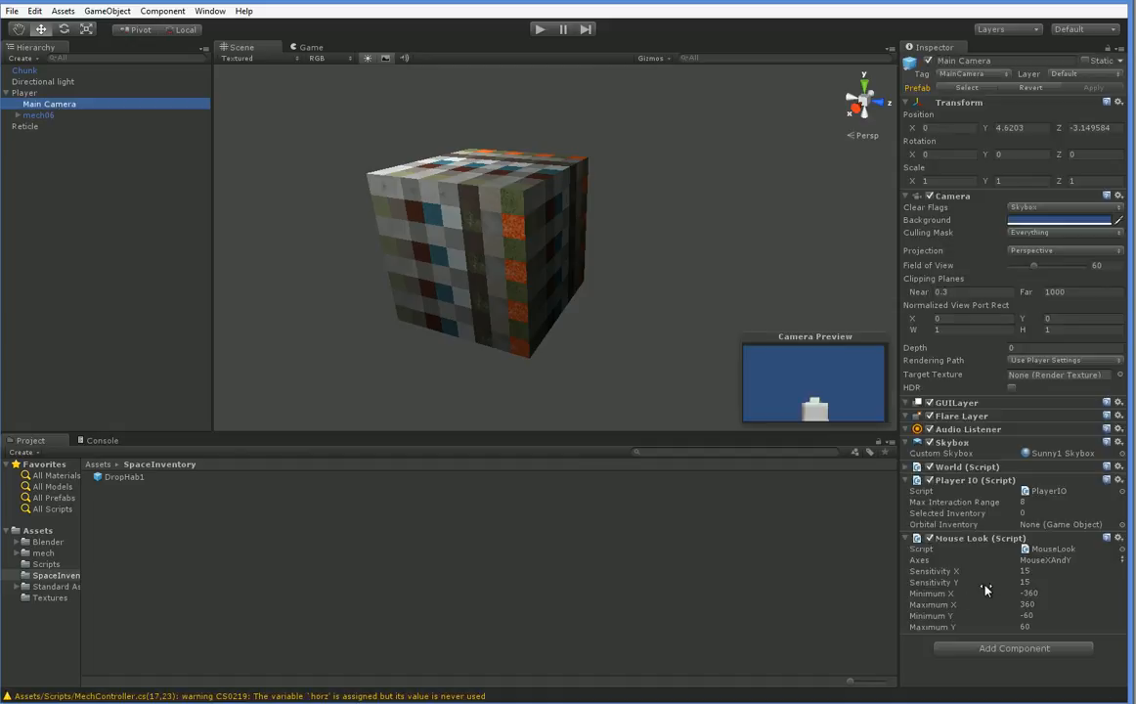
pyautogui.moveTo(117, 485)
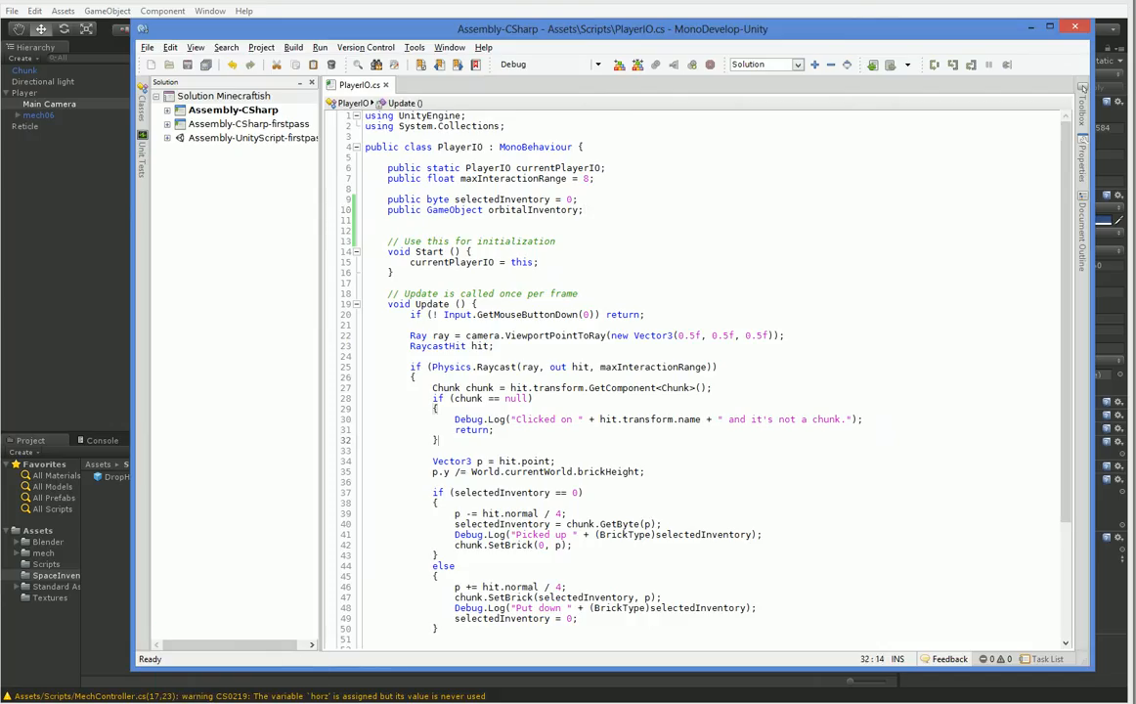
# - Begin an if statement in Update checking Input.GetButton with the Fire button
pyautogui.scroll(-3)
pyautogui.write('if')
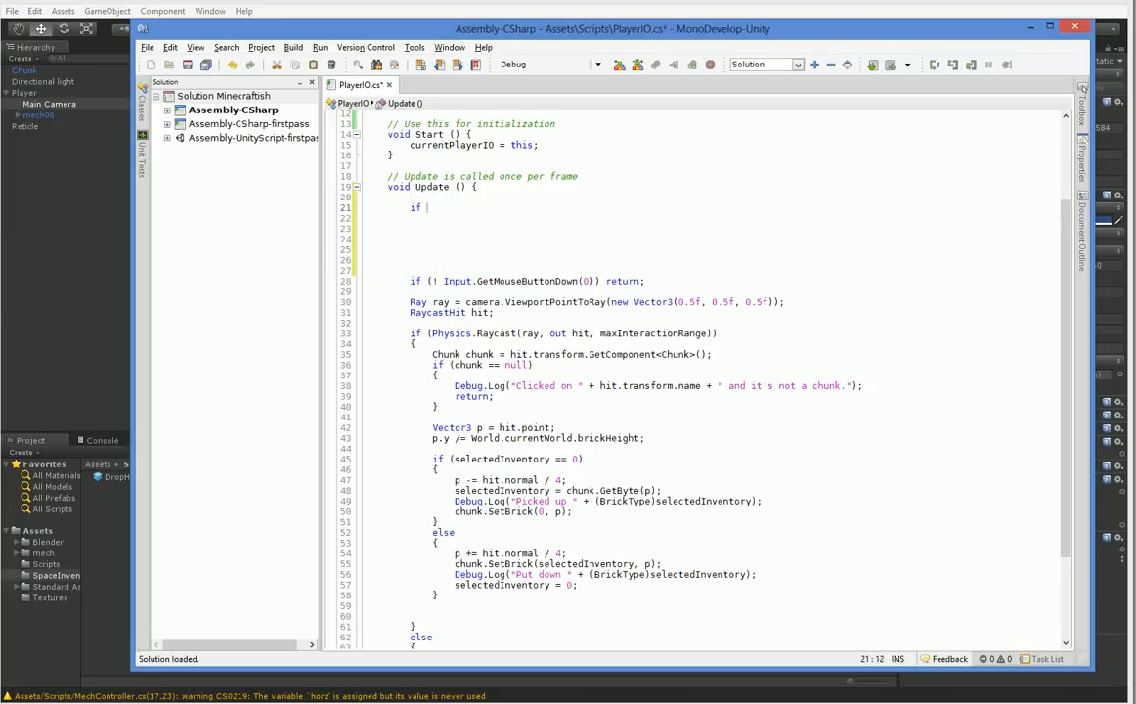
pyautogui.write('Input.GetButton("')
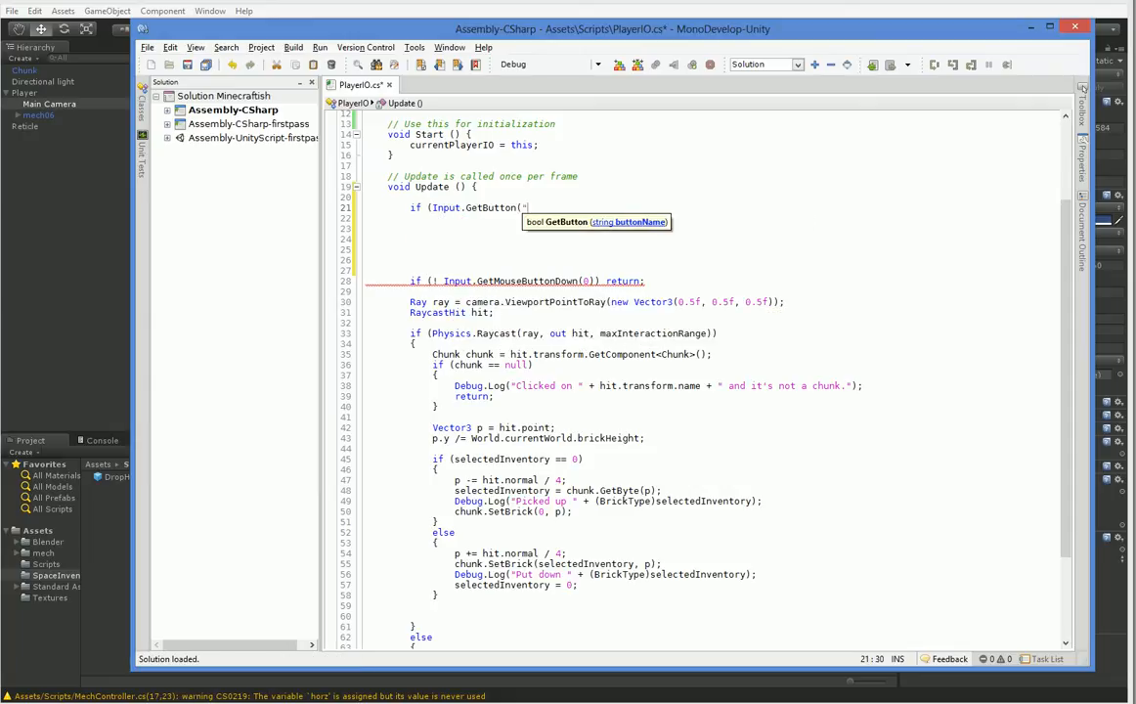
pyautogui.write('Fire')
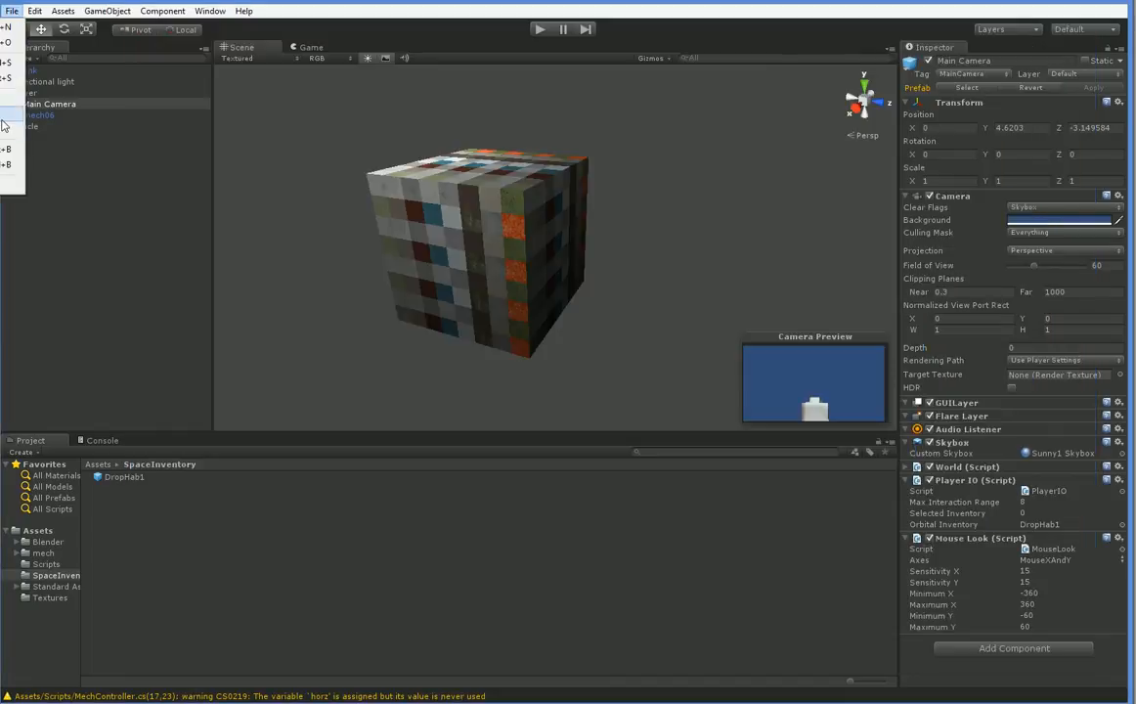
# - Review the project's input axes (Fire1, Jump) and use GetButtonDown("Jump") in the check
pyautogui.click(35, 11)
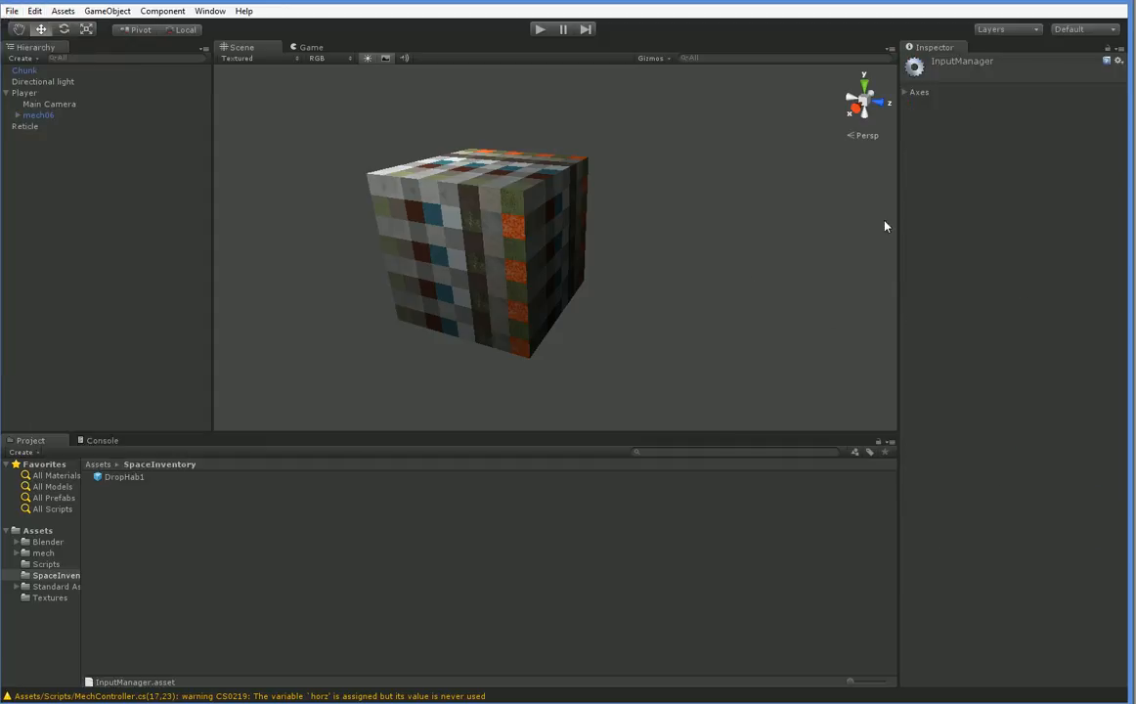
pyautogui.click(906, 92)
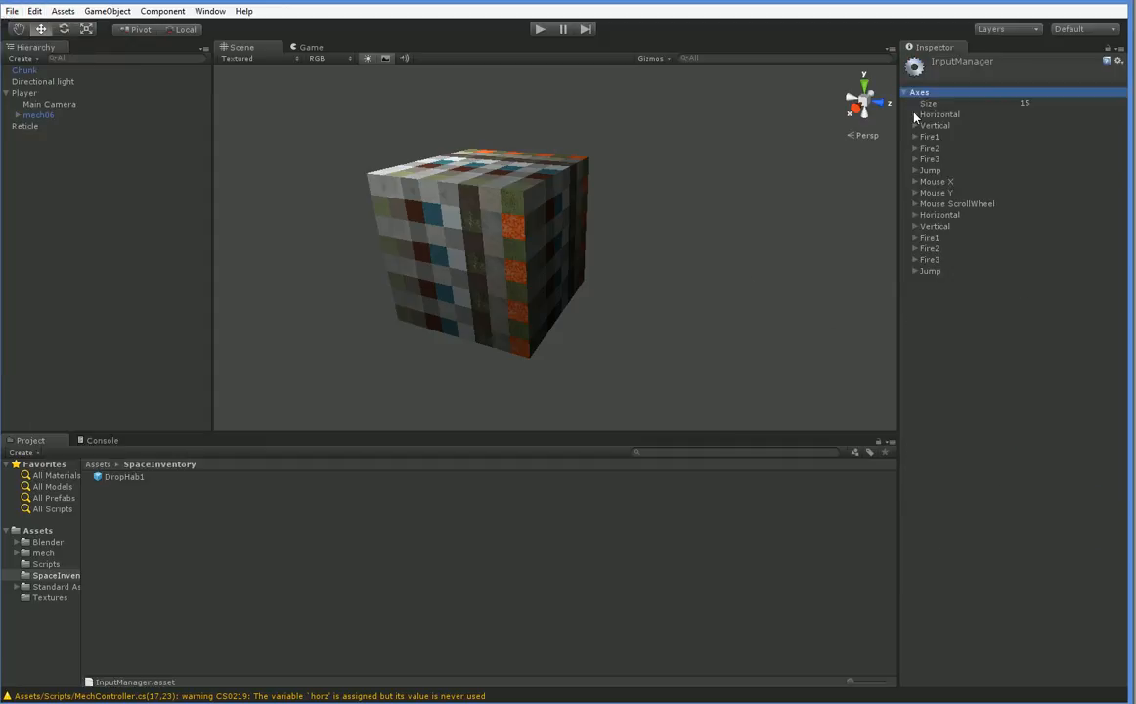
pyautogui.click(915, 171)
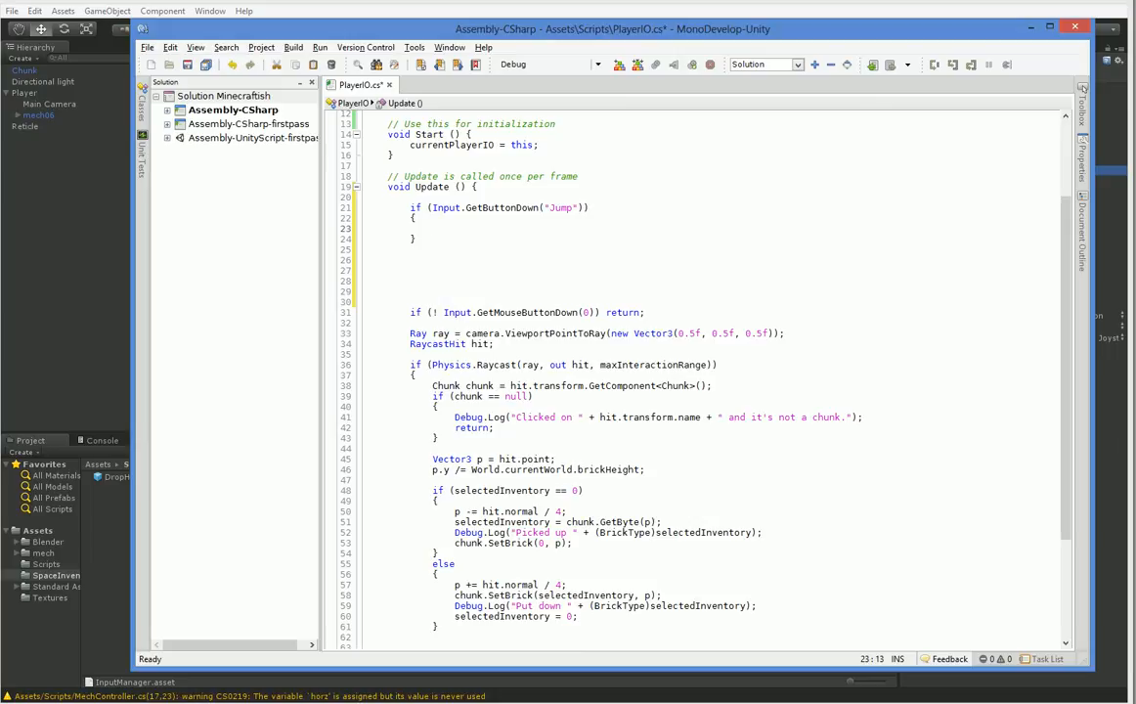
pyautogui.click(410, 366)
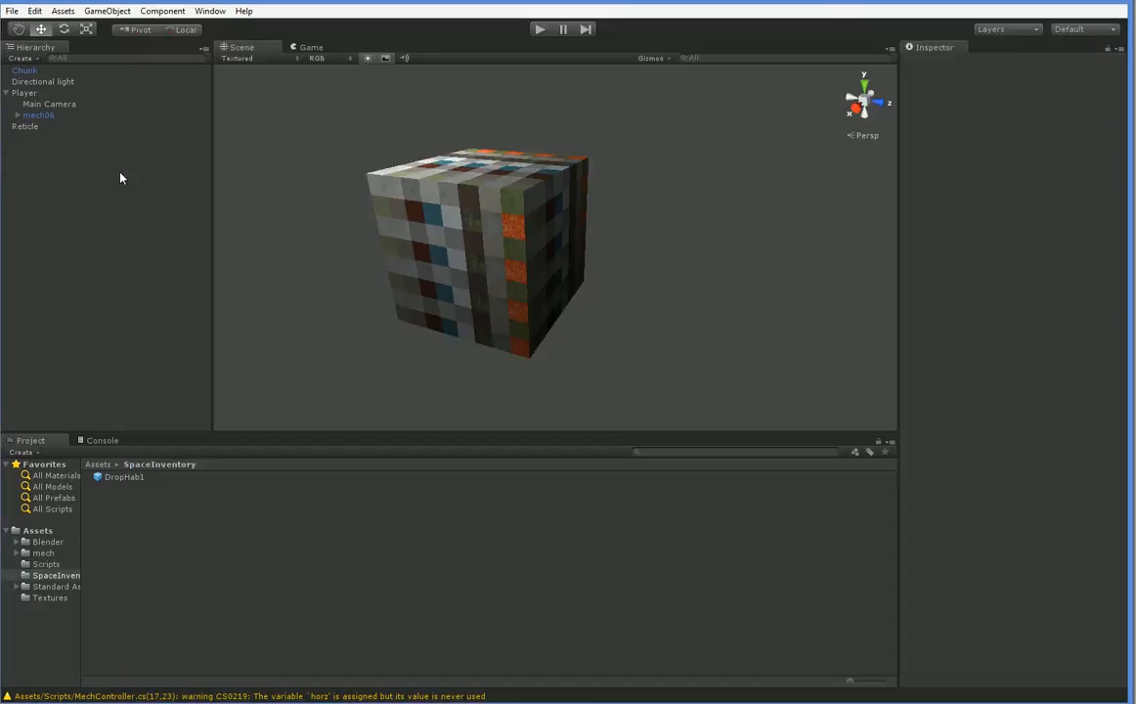
# - Inspect the Main Camera's Player IO component with DropHab1 as Orbital Inventory
pyautogui.click(49, 103)
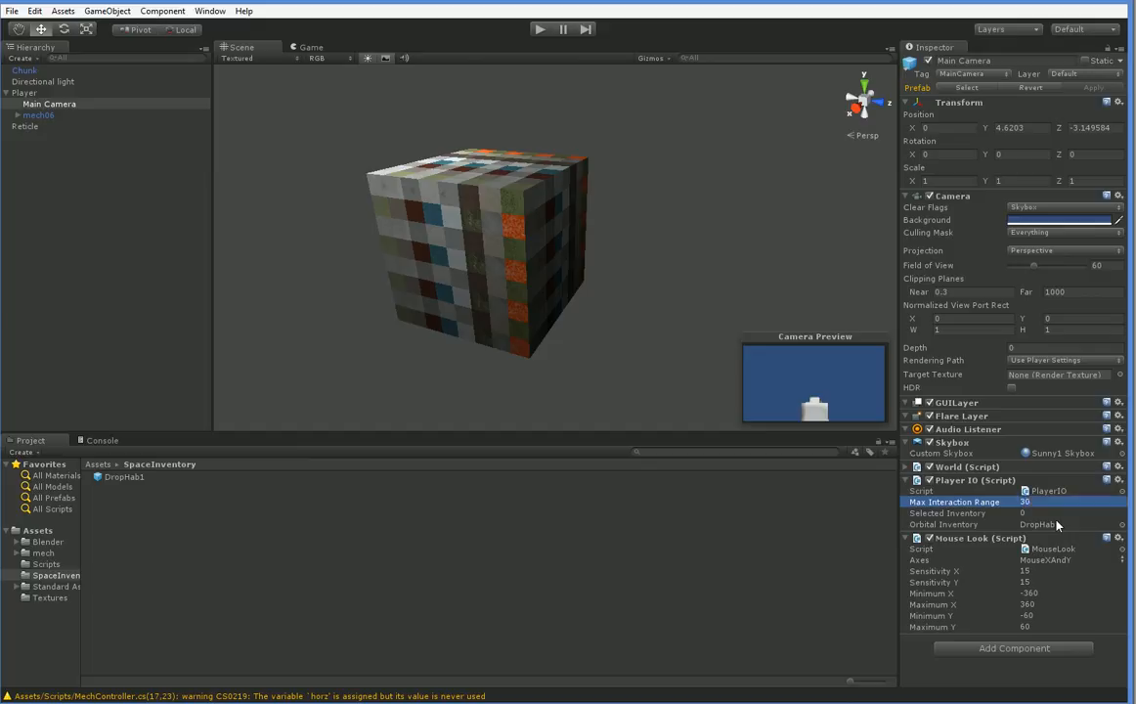
pyautogui.moveTo(947, 559)
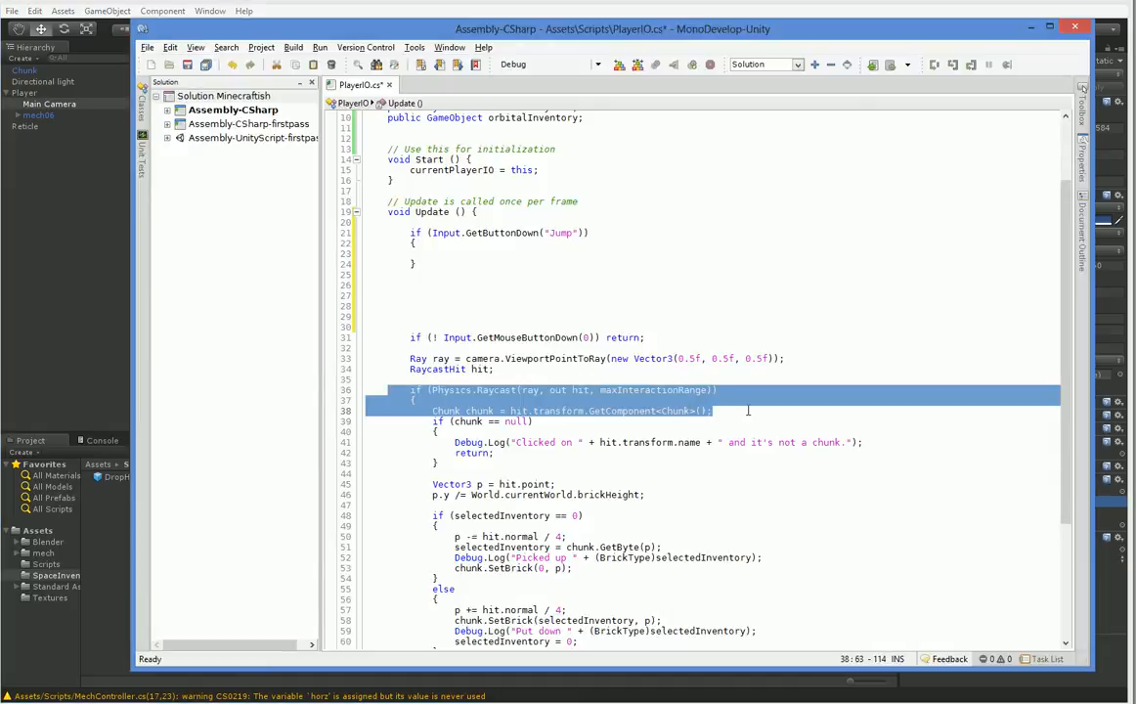
# - Move the Ray and RaycastHit declarations above the GetButtonDown("Jump") check
pyautogui.click(748, 411)
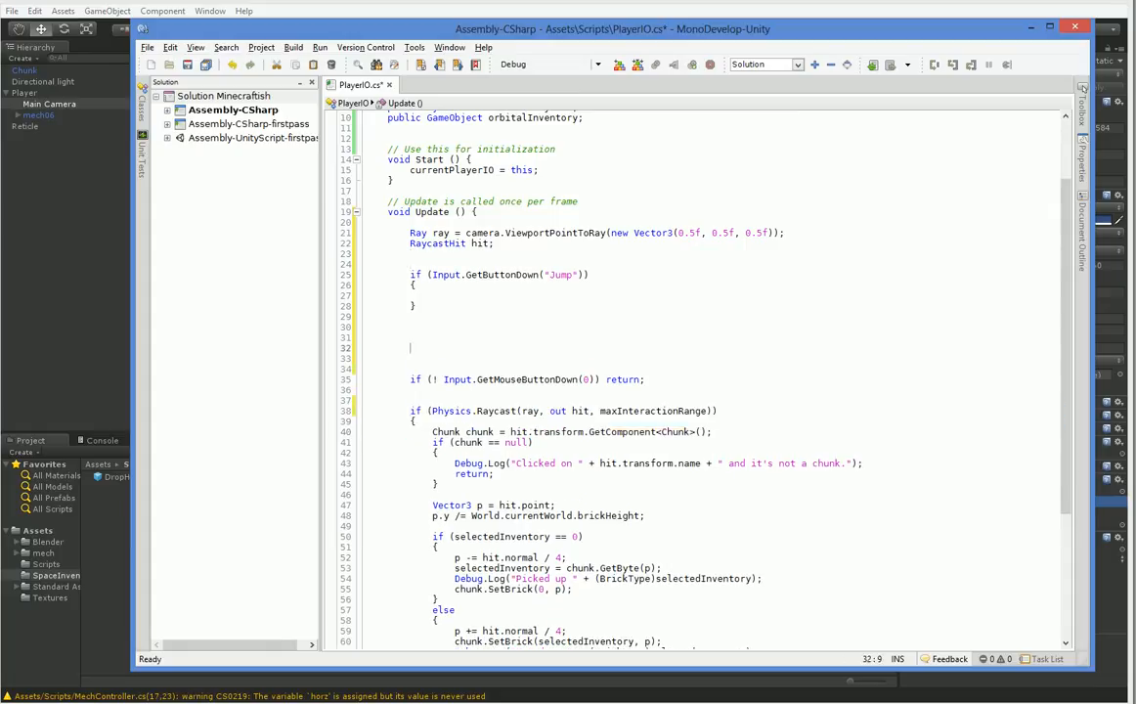
pyautogui.click(454, 296)
pyautogui.write('Chunk chunk = hit.transform.GetComponent<Chunk>();')
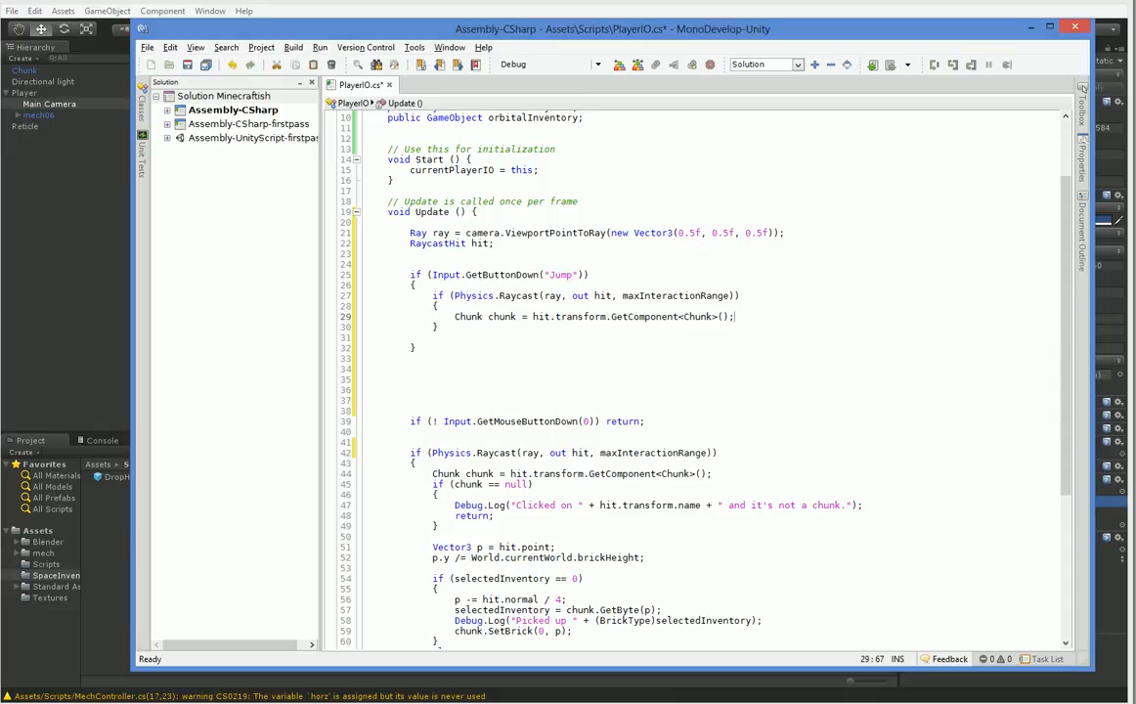
# - Add a chunk null check and begin 'GameObject hab = Instantiate(orbitalInventory,'
pyautogui.write('if (chunk !=')
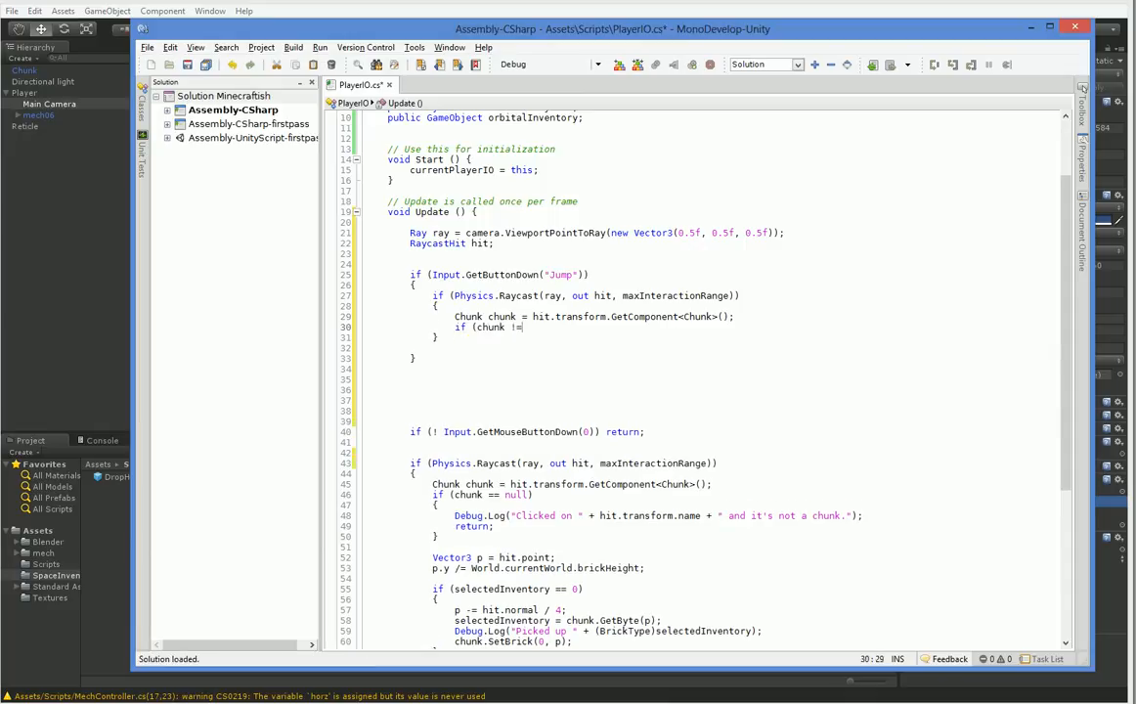
pyautogui.write('null)')
pyautogui.write('{')
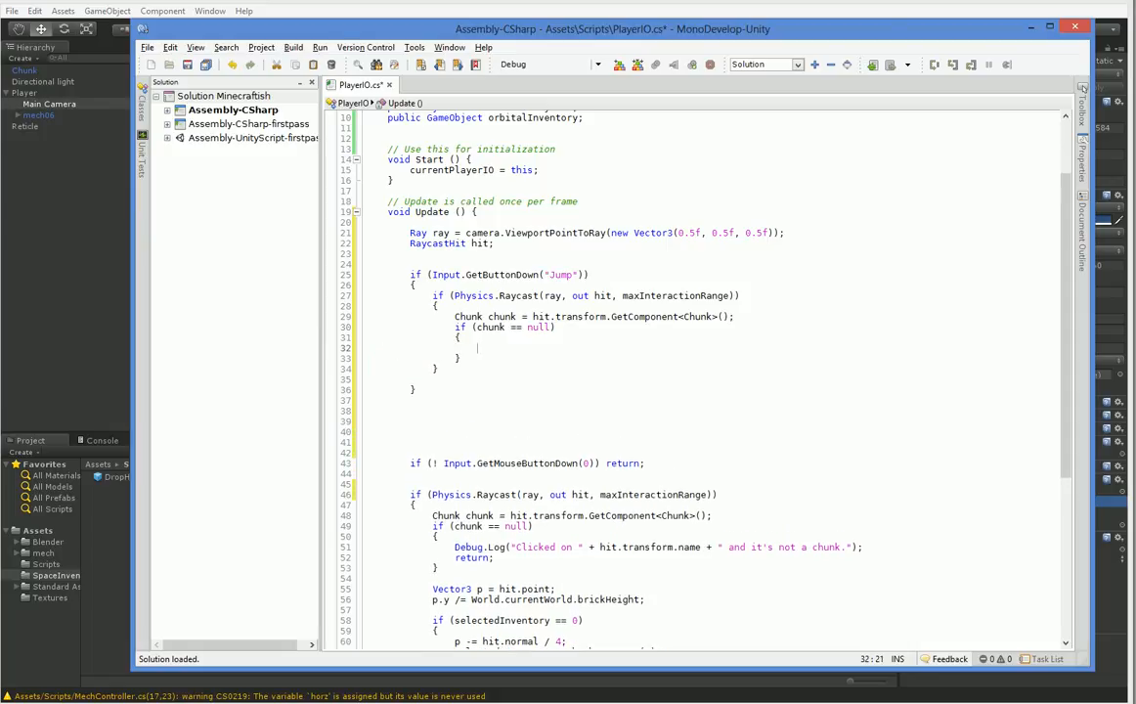
pyautogui.write('Ins')
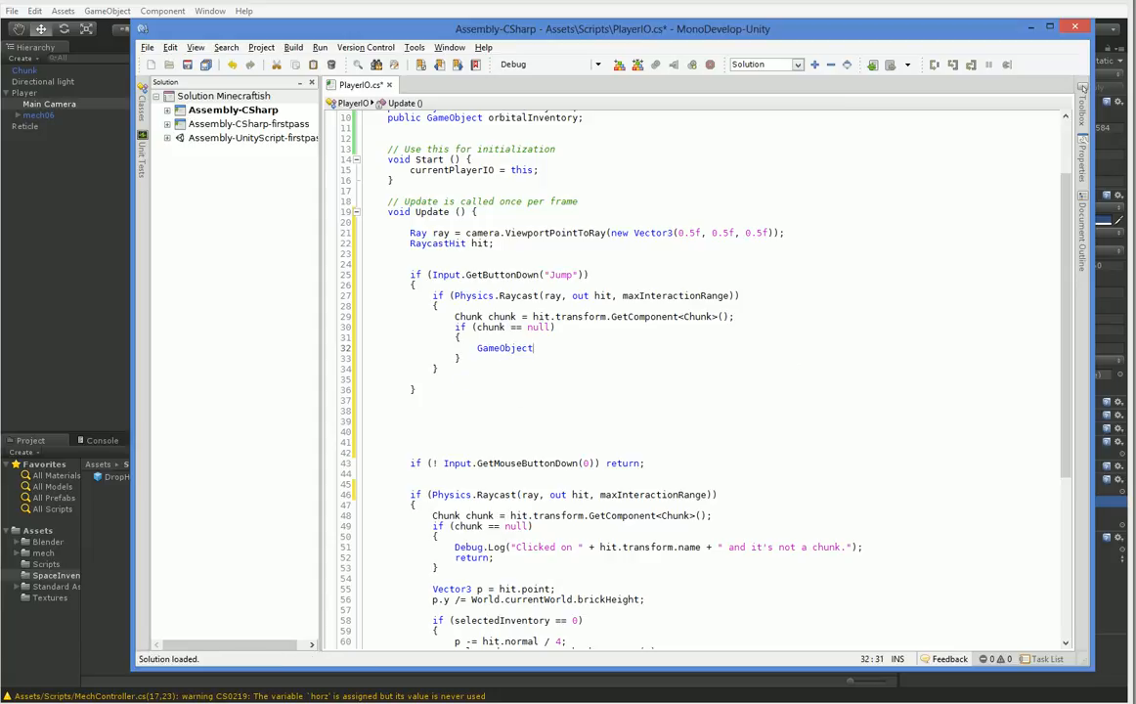
pyautogui.write('hab = Instantiate(')
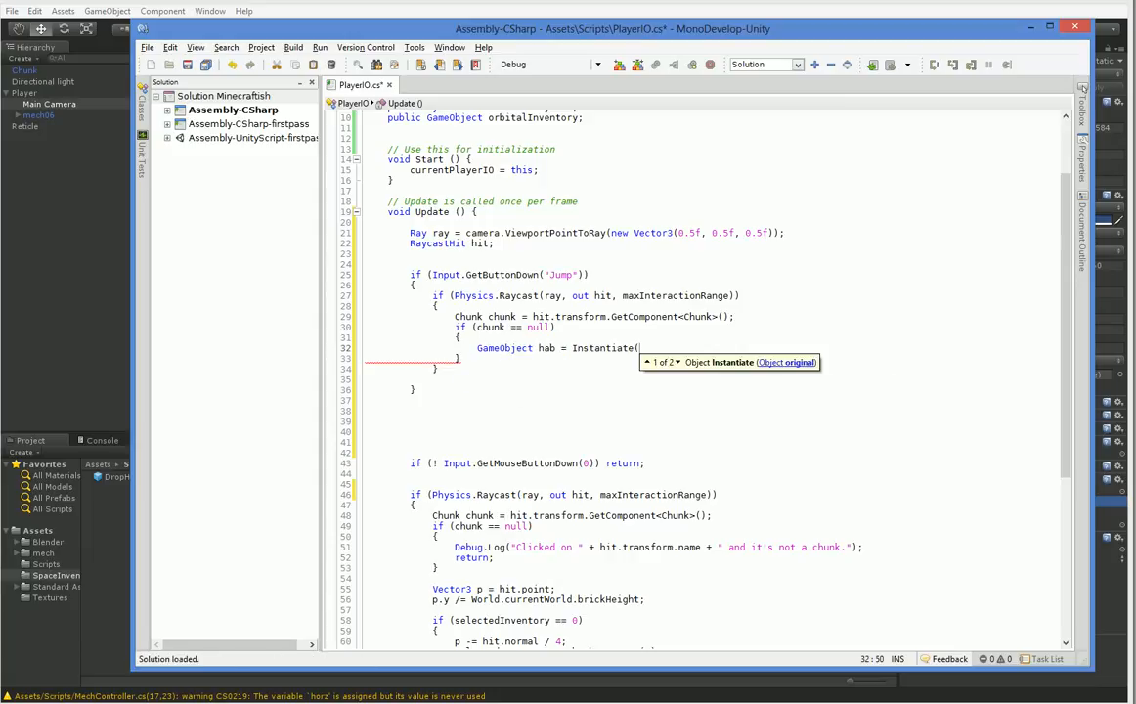
pyautogui.write('orbitalInventory,')
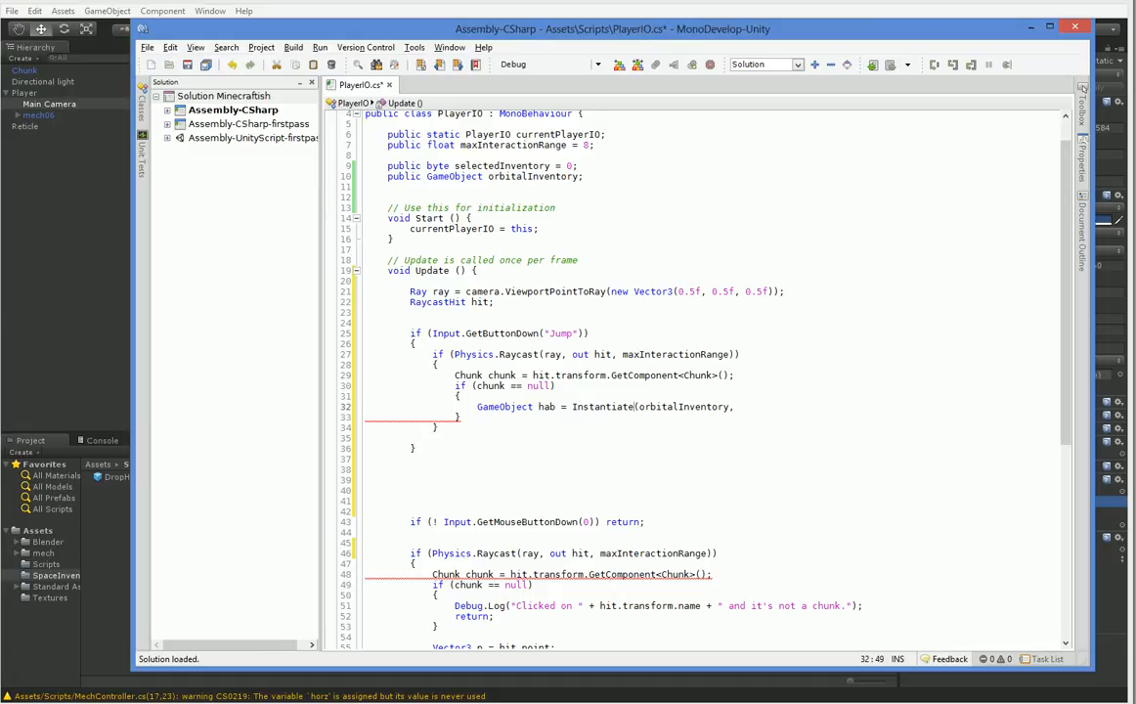
# - Cast the Instantiate call to GameObject passing only orbitalInventory
pyautogui.write('I')
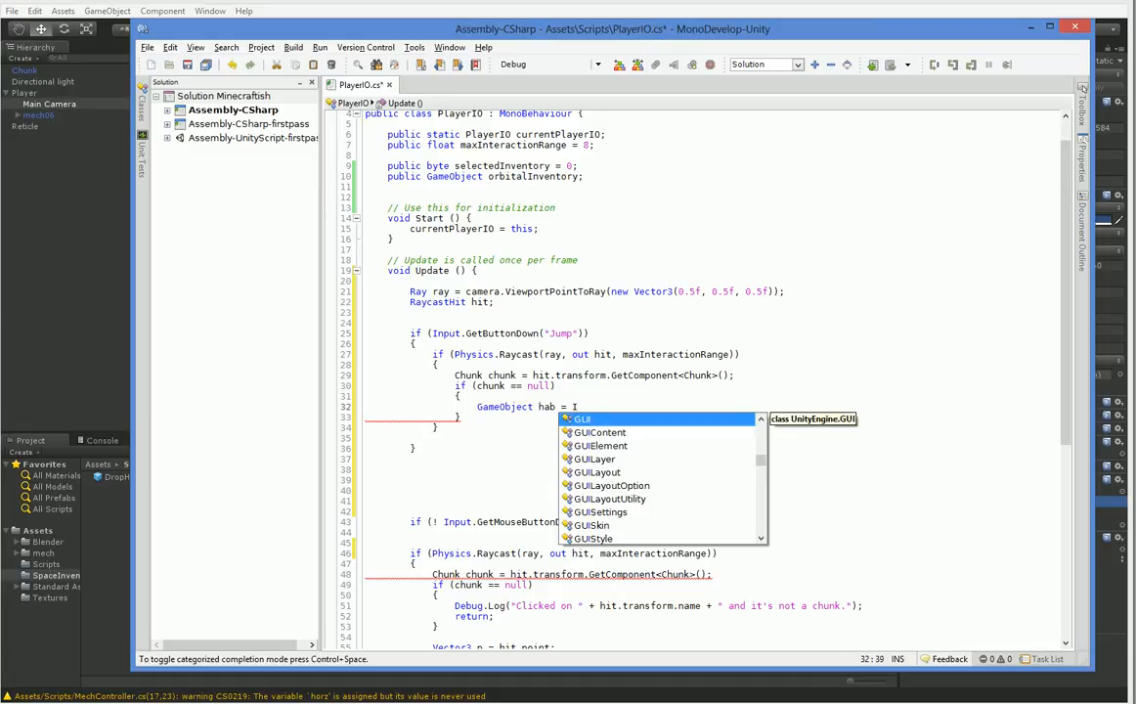
pyautogui.write('GameObject)Instantiate(')
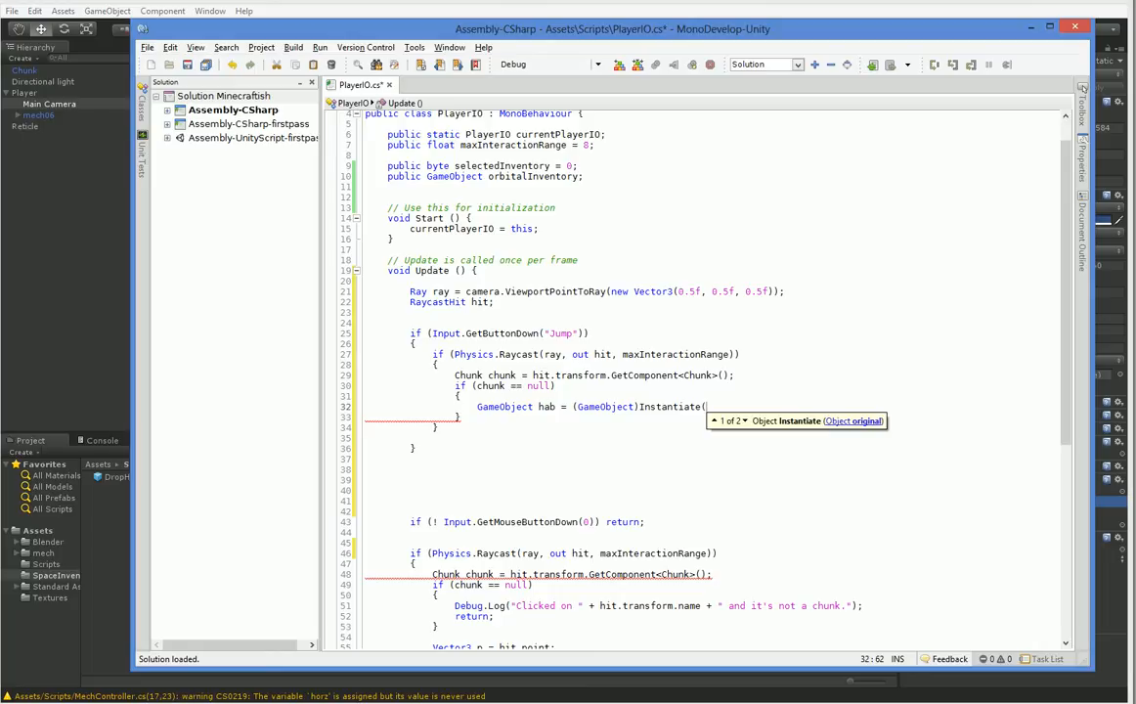
pyautogui.write('orbitalInventory,')
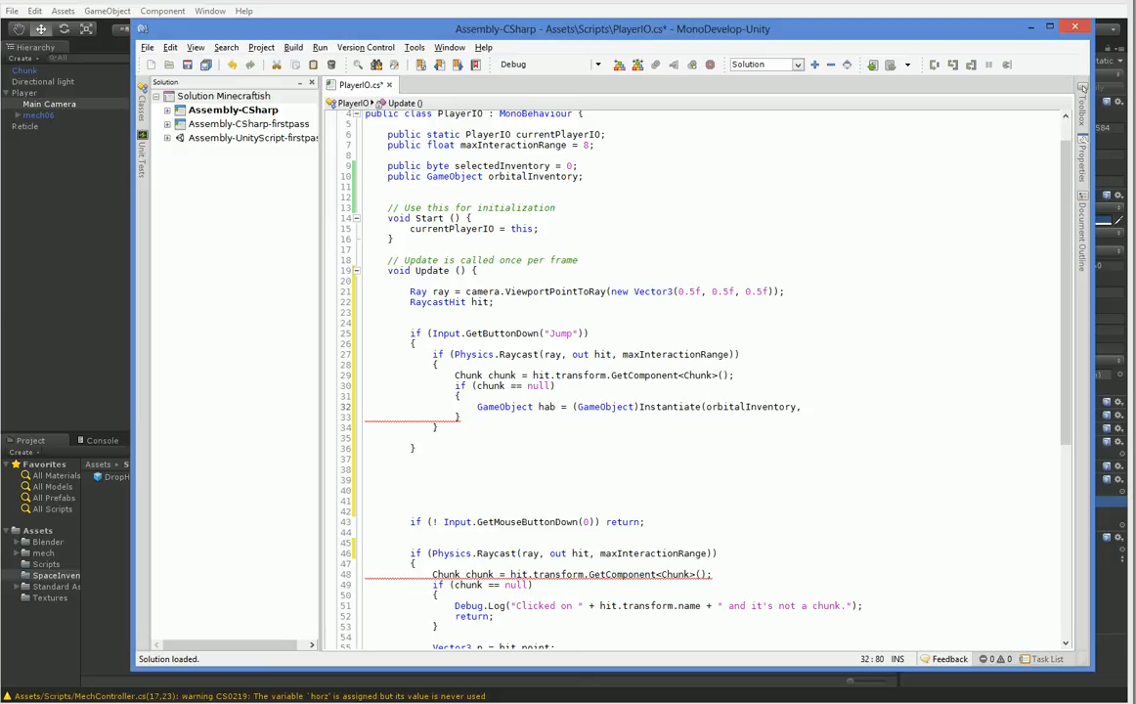
pyautogui.write('hit.point,')
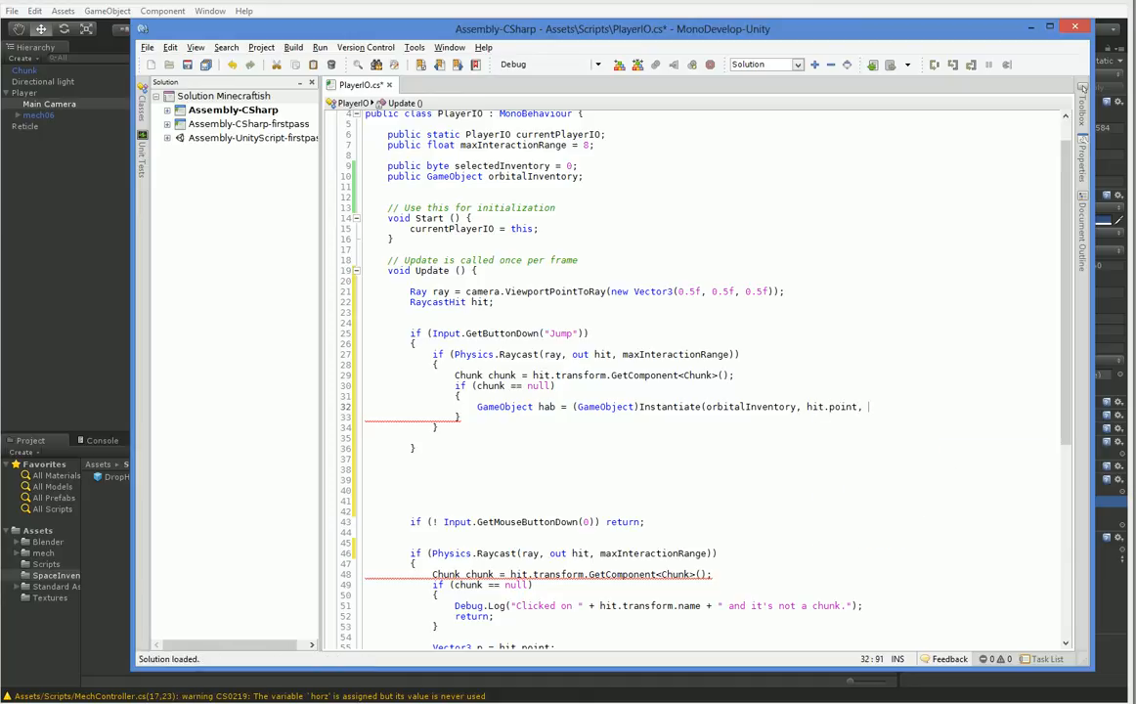
pyautogui.write('Q')
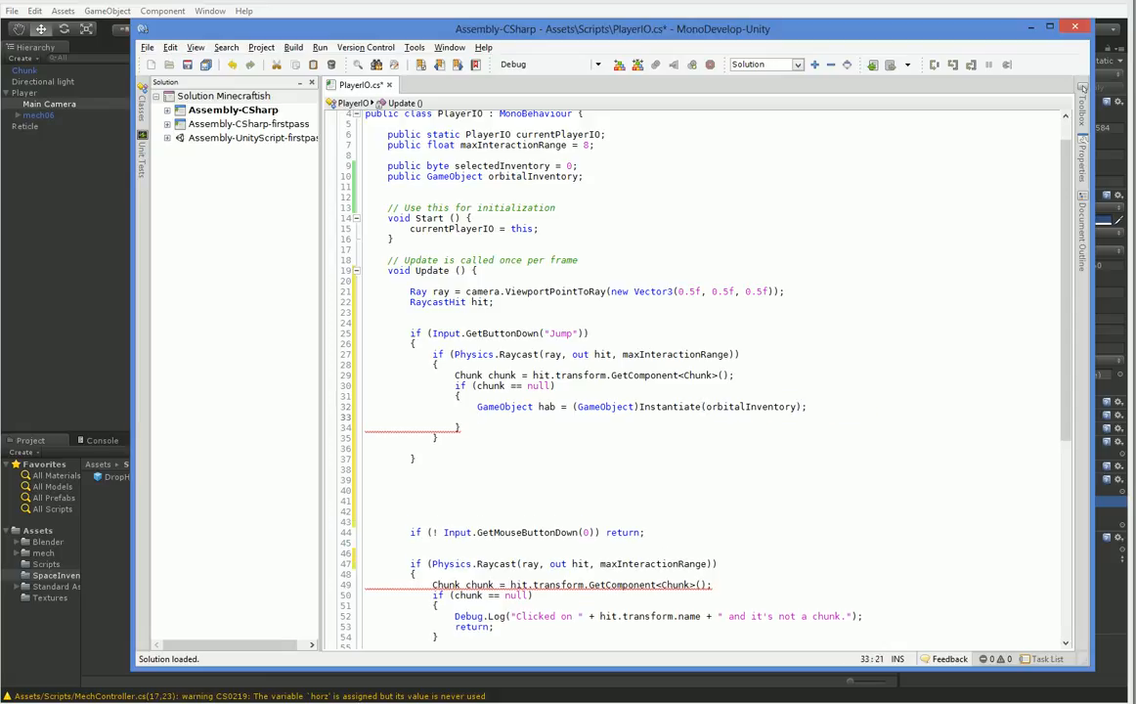
# - Begin setting hab.transform.position to hit.point on the next line
pyautogui.write('hab.transform.')
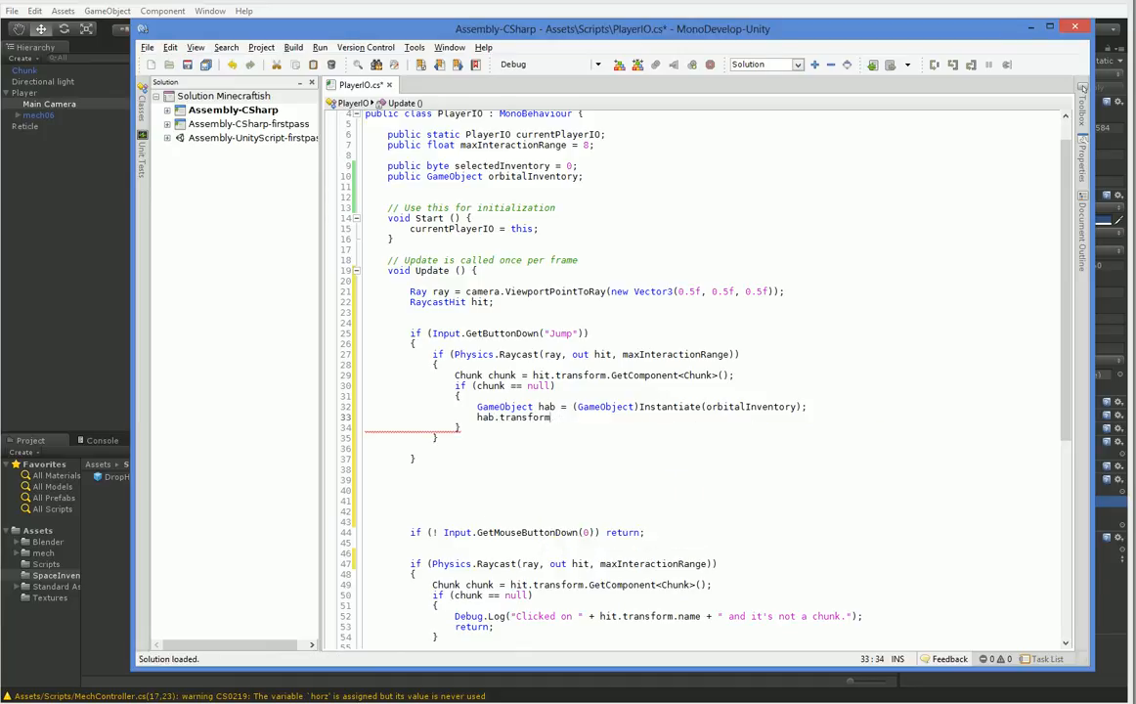
pyautogui.write('.position = hit.p')
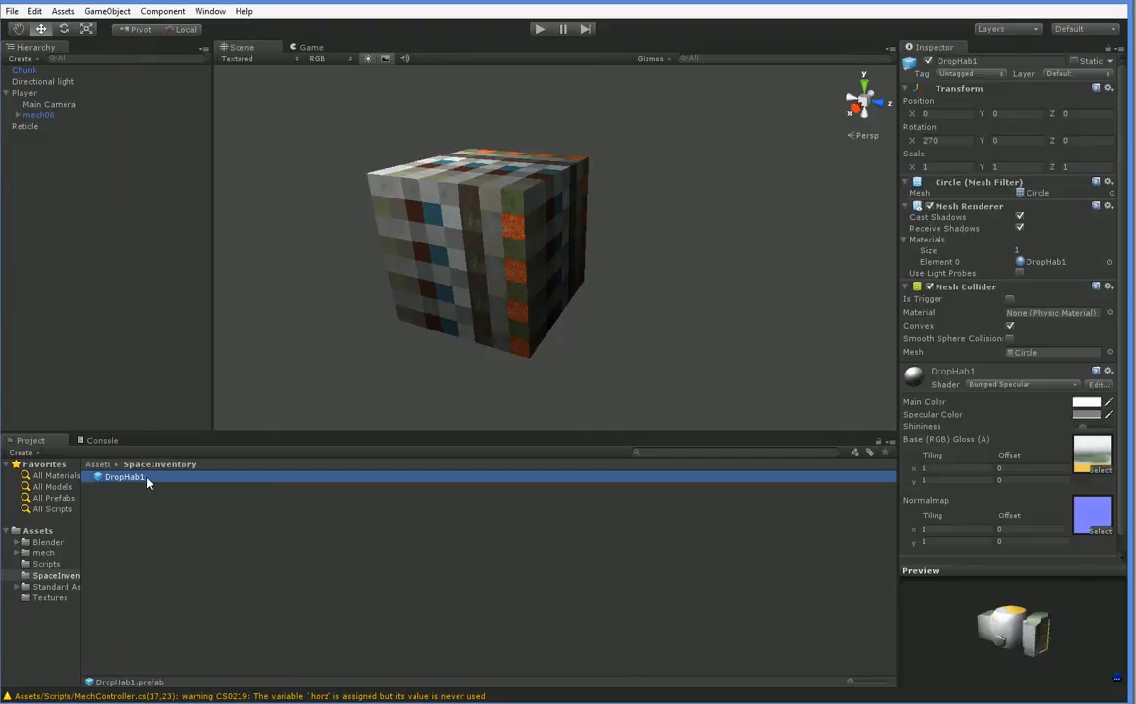
pyautogui.moveTo(630, 92)
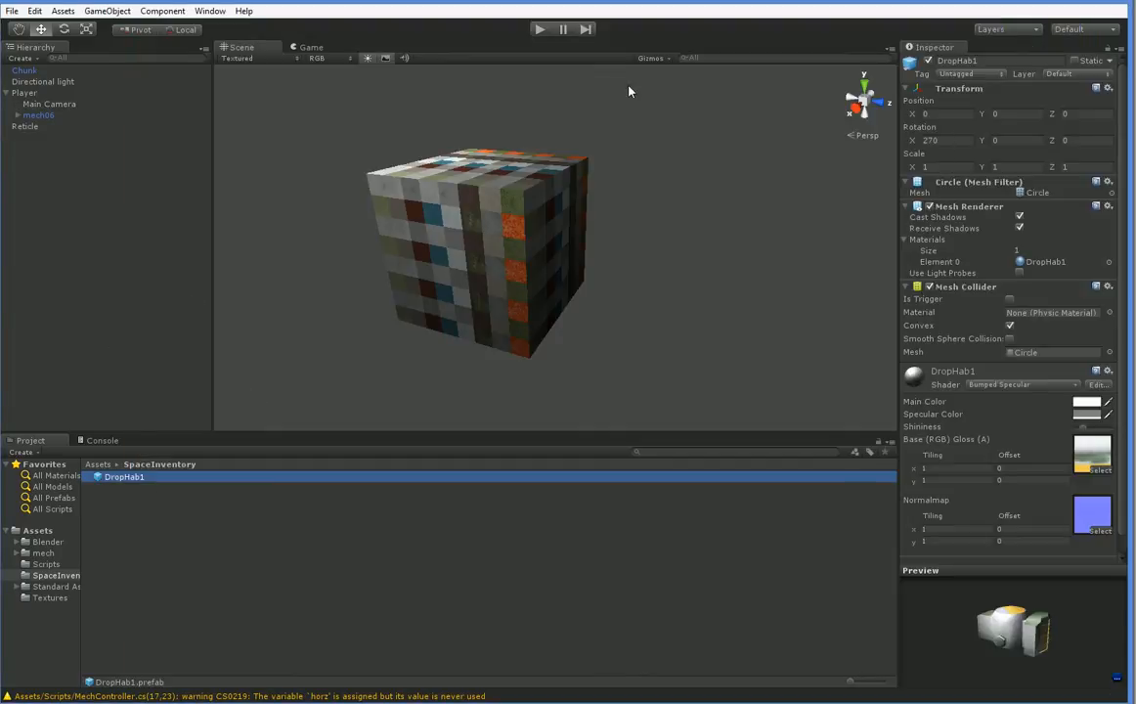
# - Run play mode in Unity to test the hab-dropping script
pyautogui.click(539, 29)
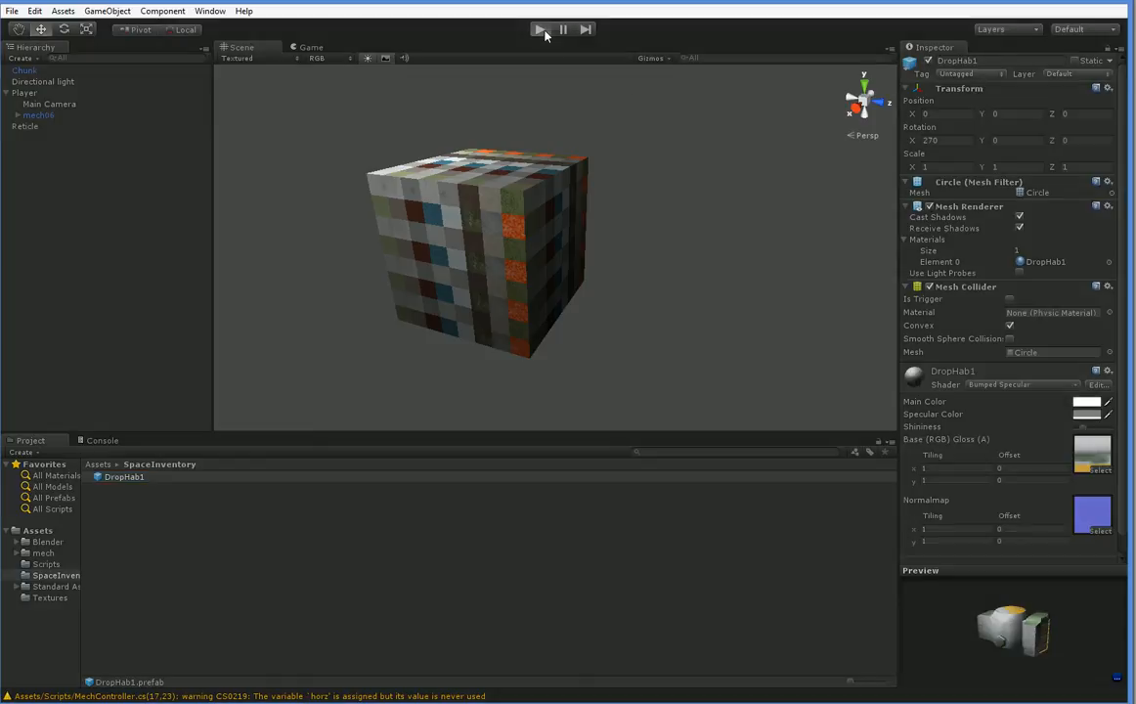
pyautogui.click(540, 29)
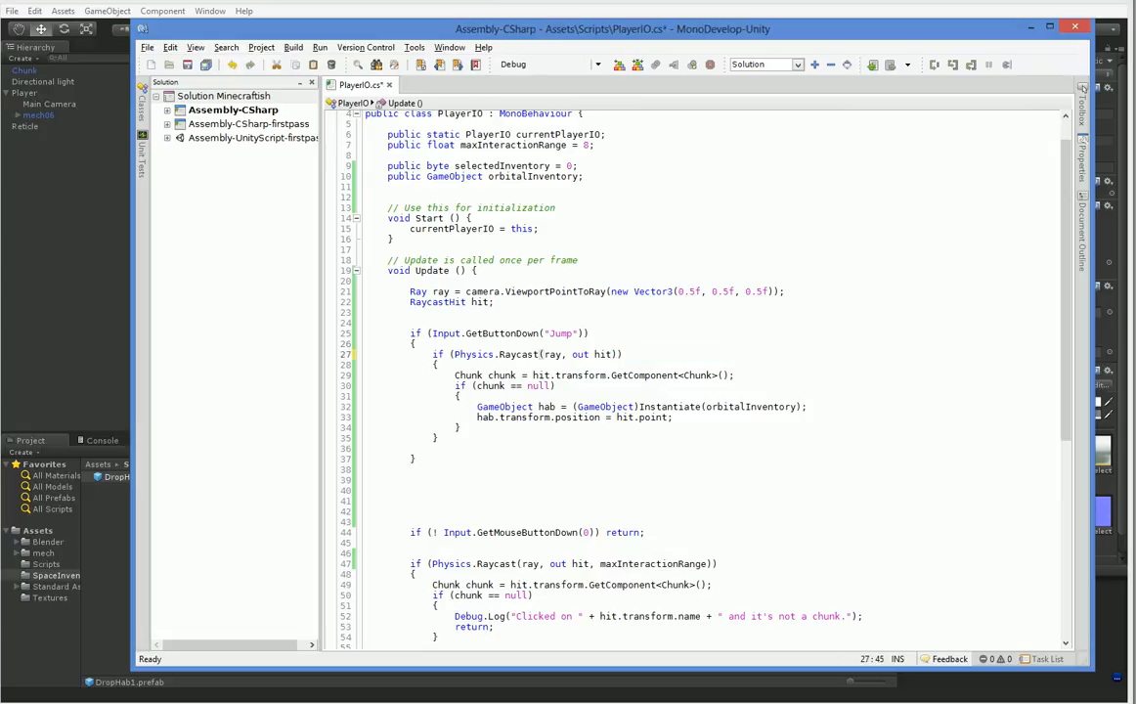
# - Adjust the jump branch with Debug logging and a non-null chunk check, then run play mode
pyautogui.write('Debug.')
pyautogui.write('!')
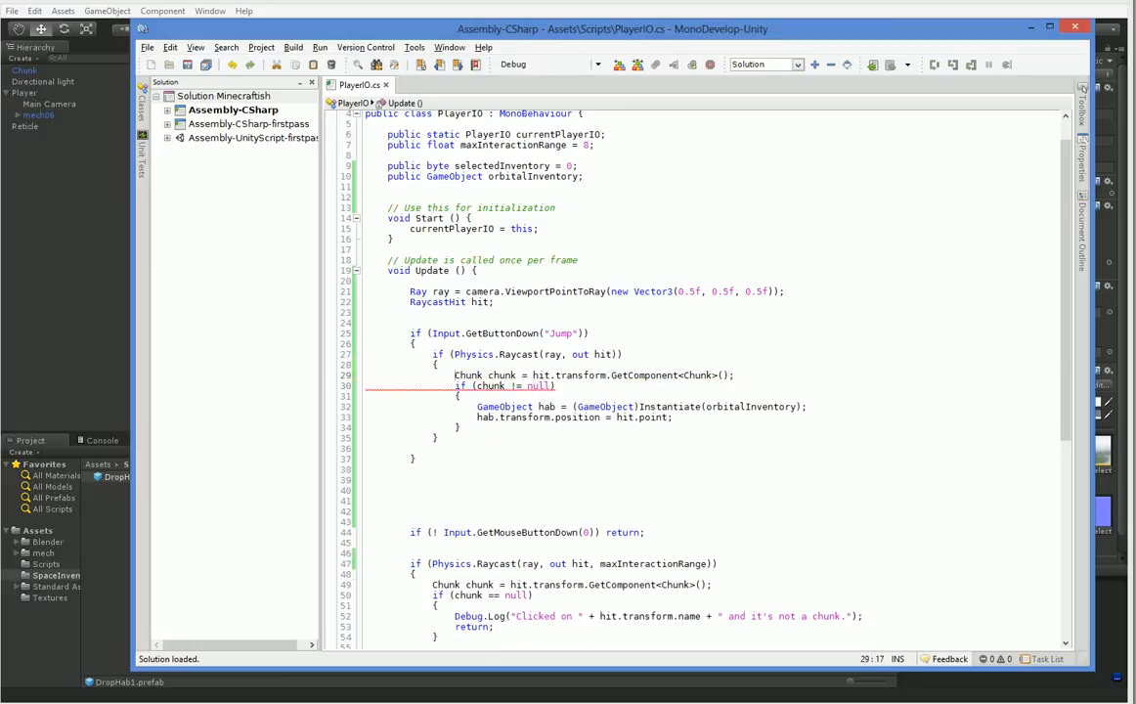
pyautogui.write('Deb')
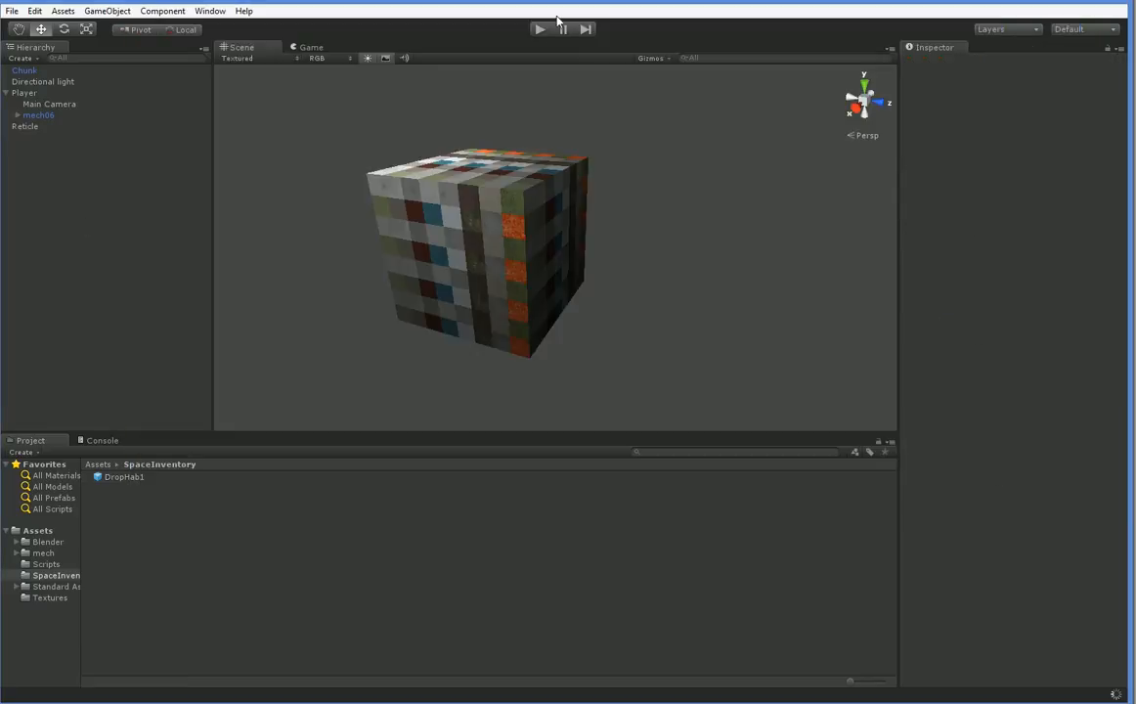
pyautogui.click(539, 29)
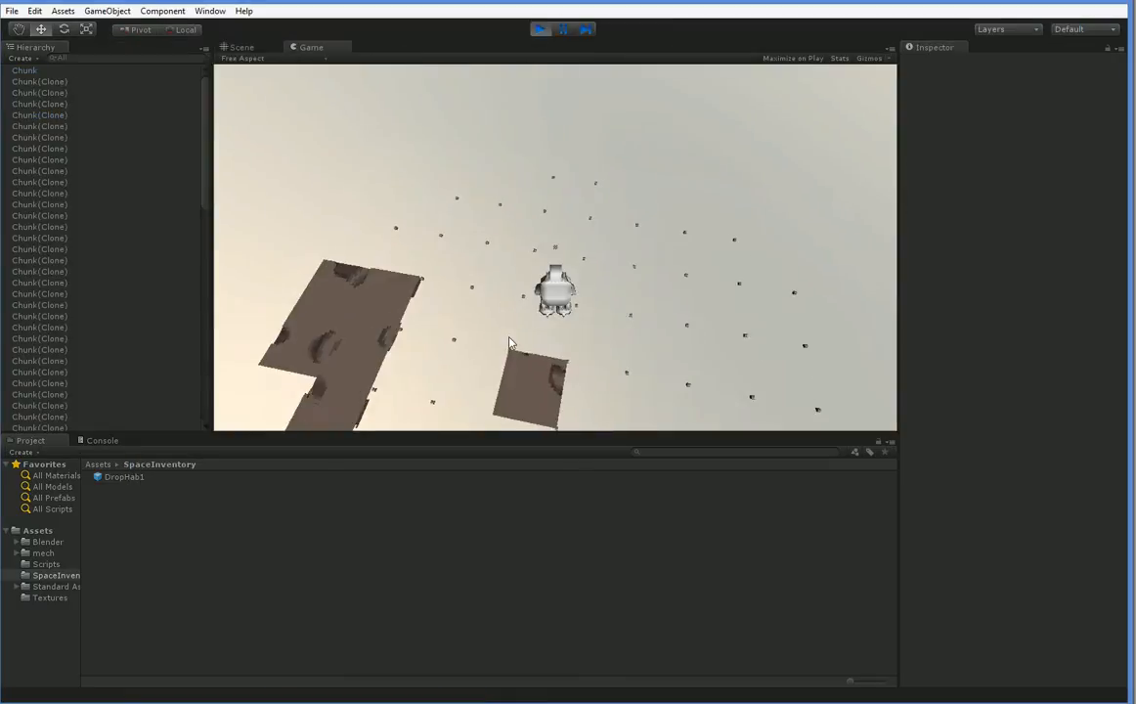